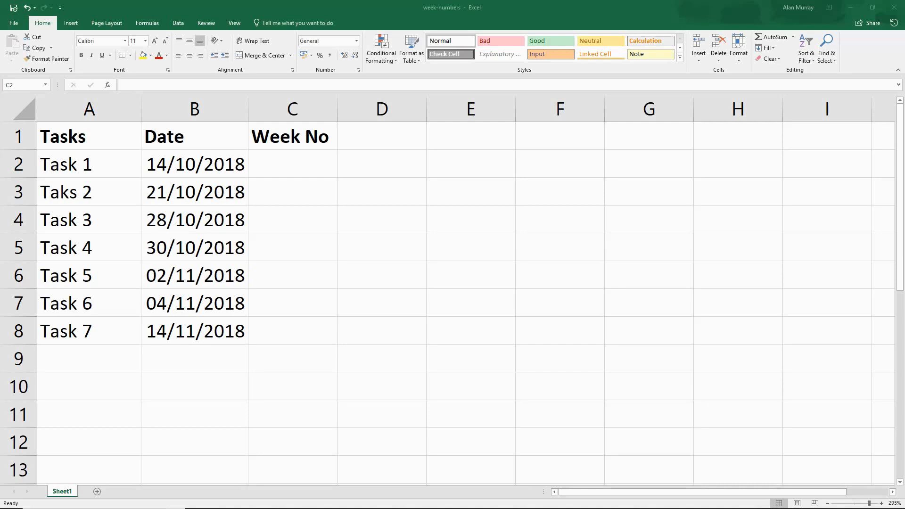
Abandon the initial =we attempt and give Task 1 the week number 1 in C2.
left_click(381, 247)
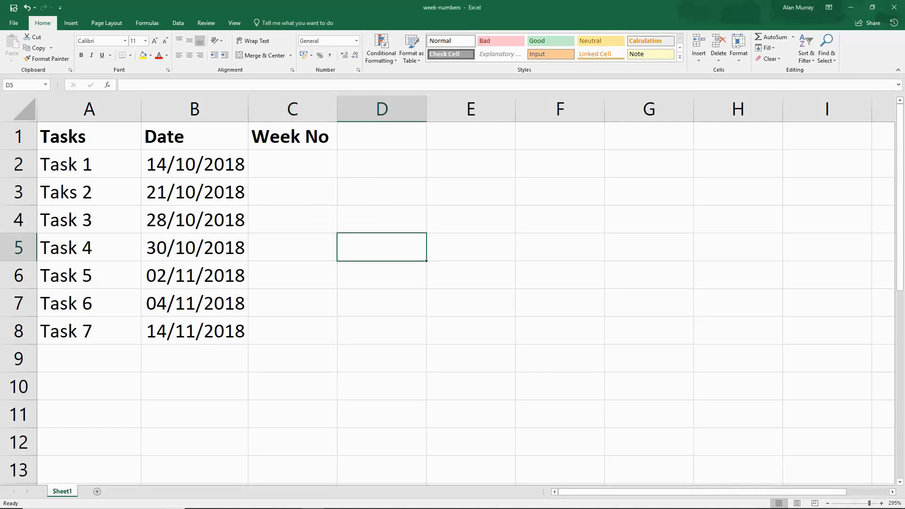
type("=we")
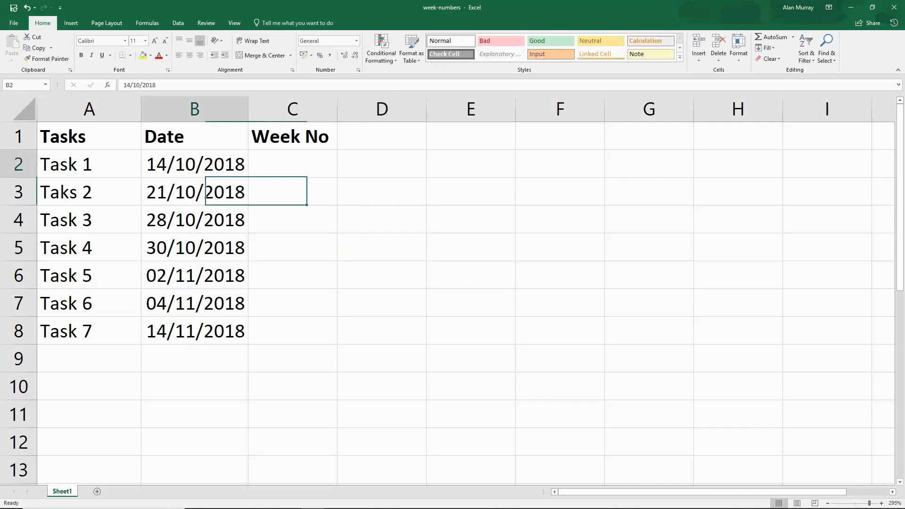
left_click(381, 247)
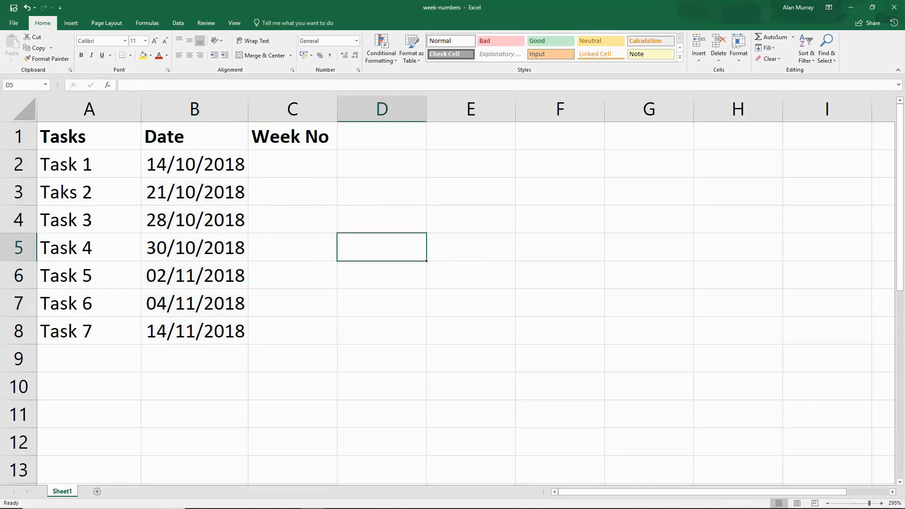
left_click(194, 164)
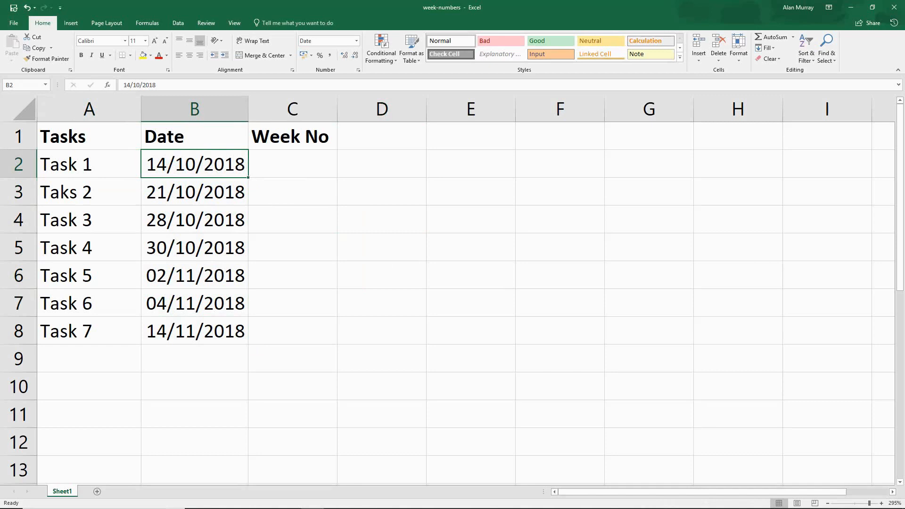
left_click(292, 164)
type("1")
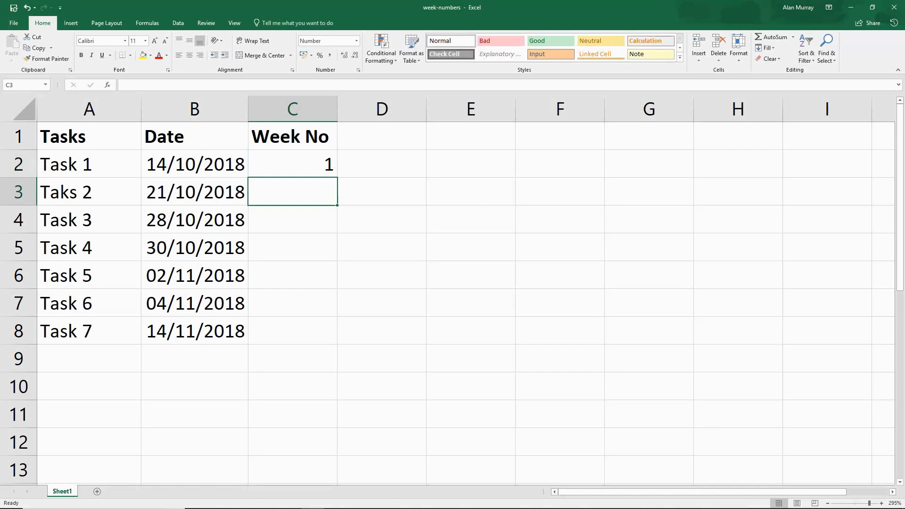
Enter =(B3-$B$2)/7+1 in C3 so Task 2 shows week 2.
type("=")
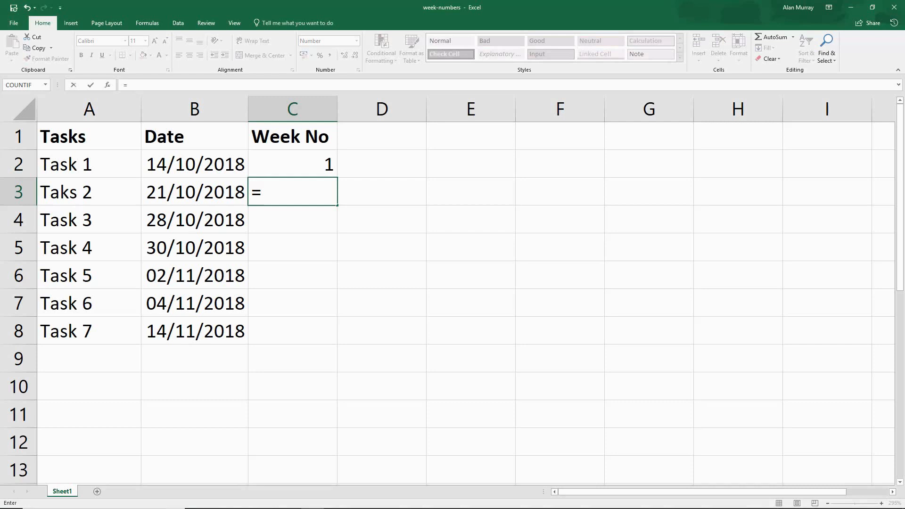
left_click(194, 192)
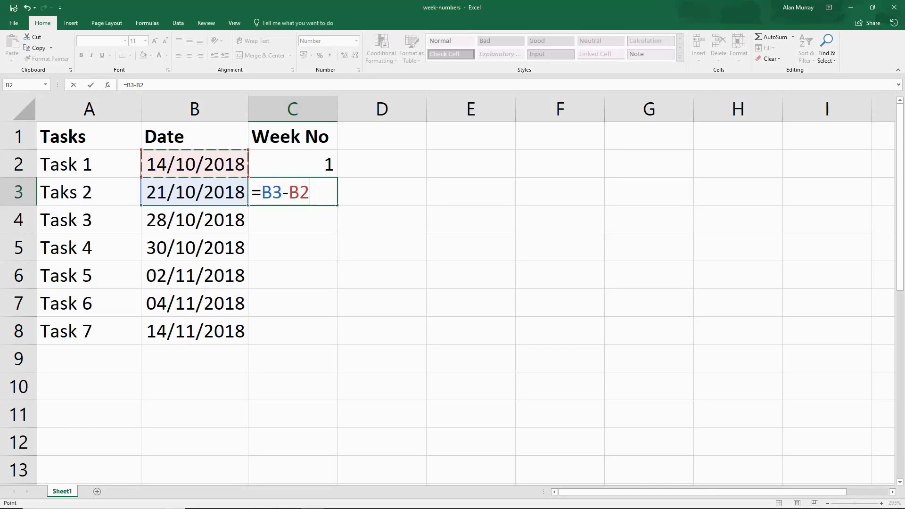
key("f4")
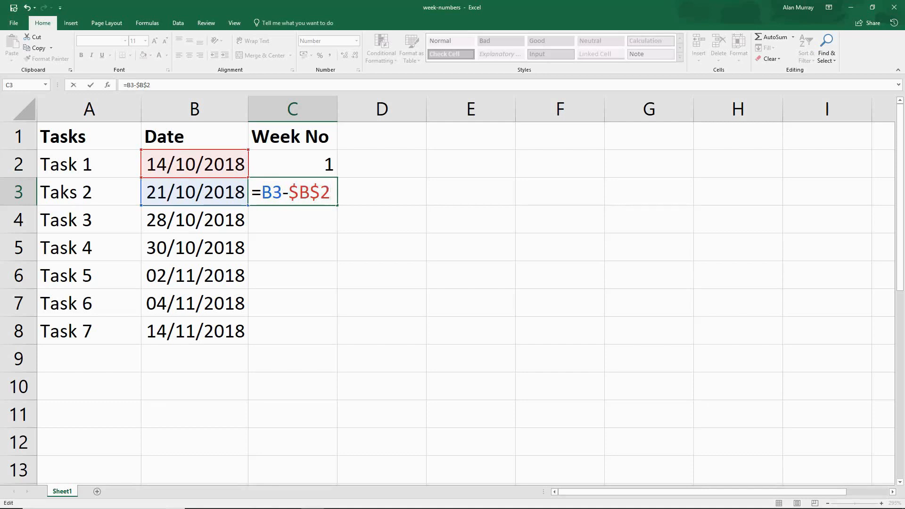
type("/")
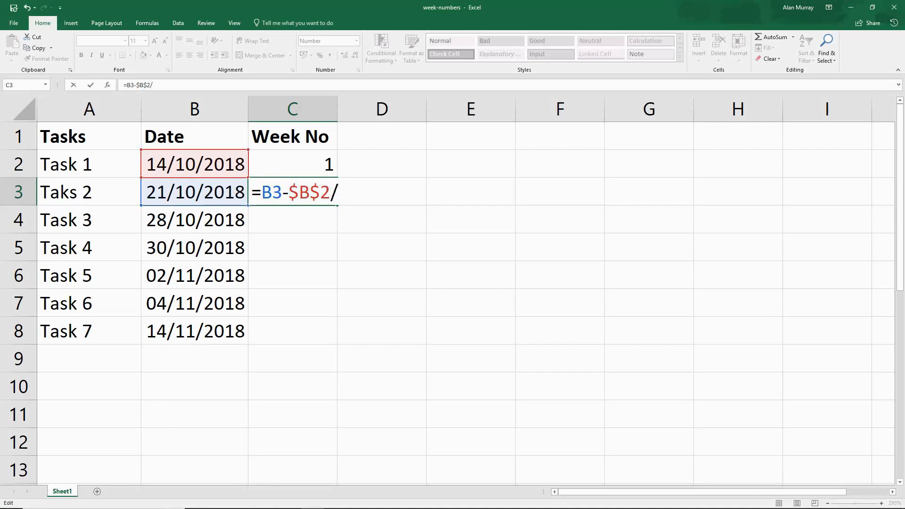
type("7")
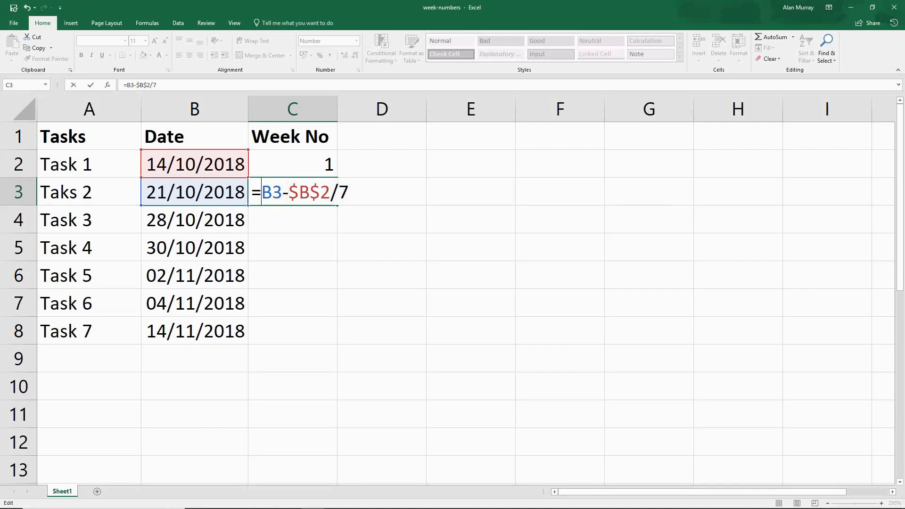
type("(")
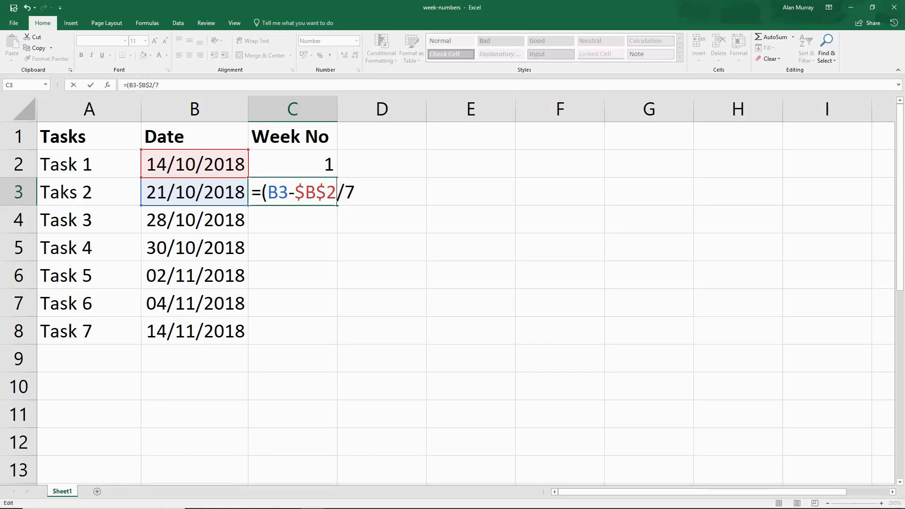
type(")")
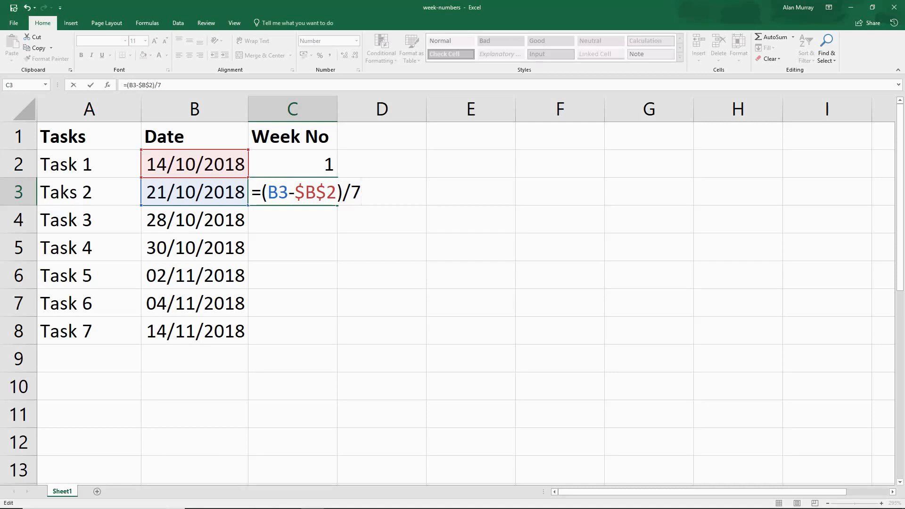
type("+1")
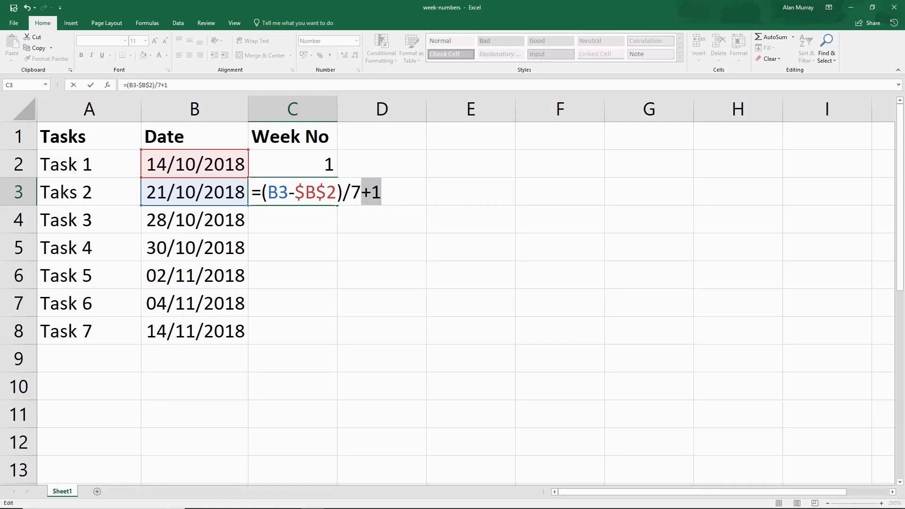
key("Return")
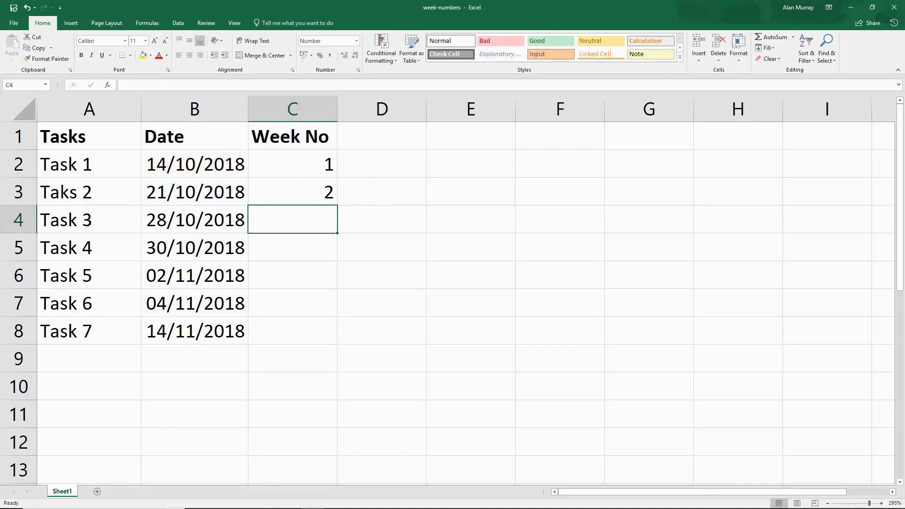
left_click(194, 192)
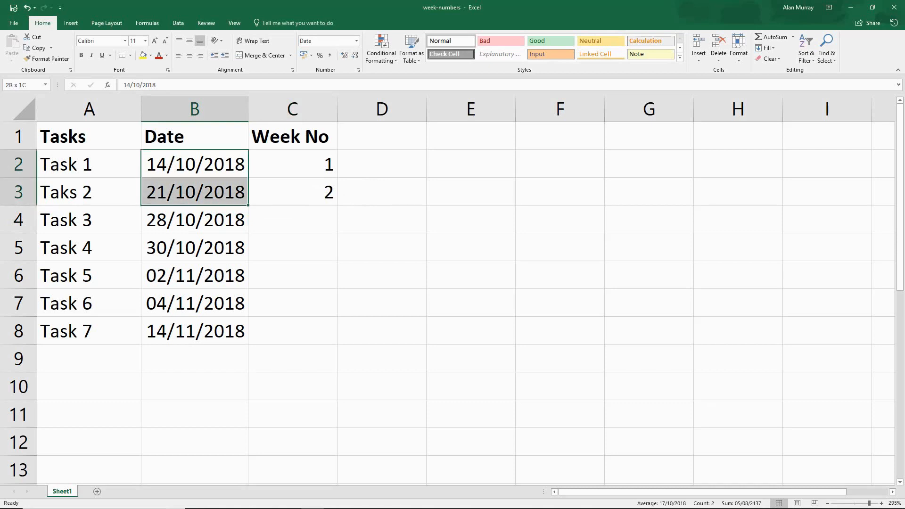
left_click(291, 192)
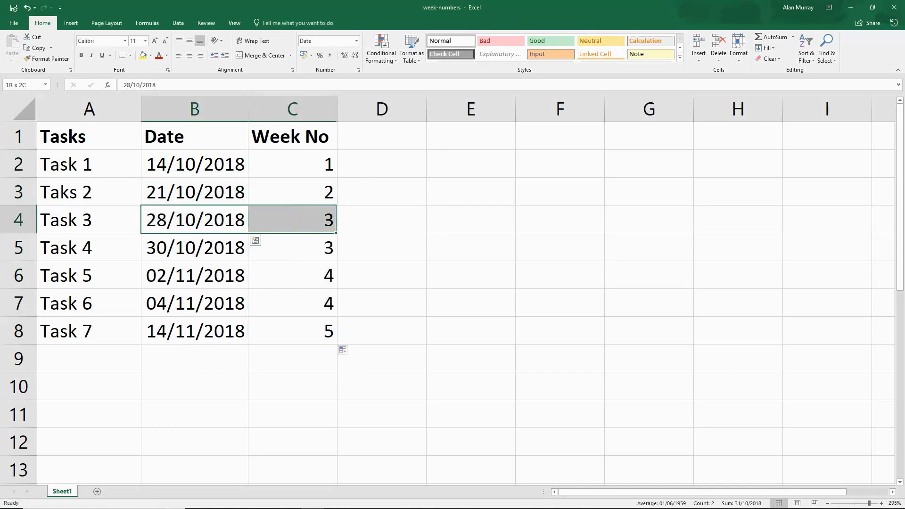
left_click(195, 248)
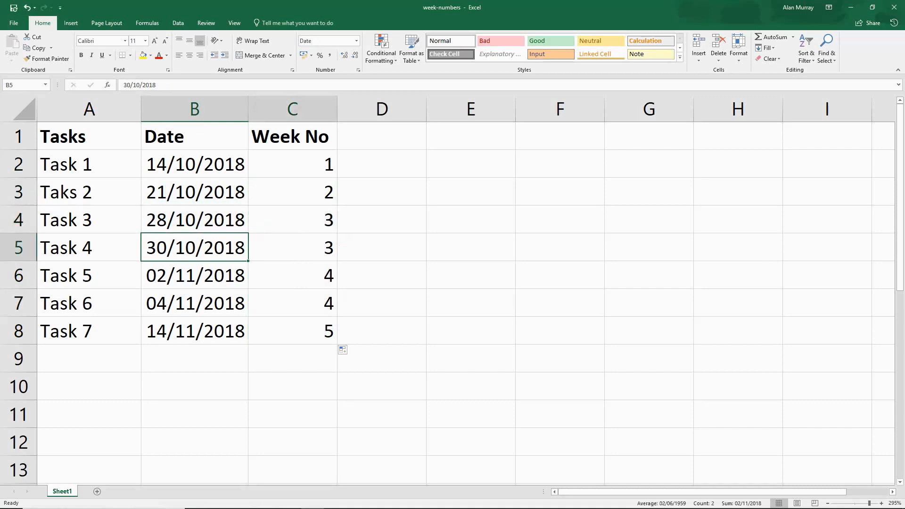
left_click(292, 247)
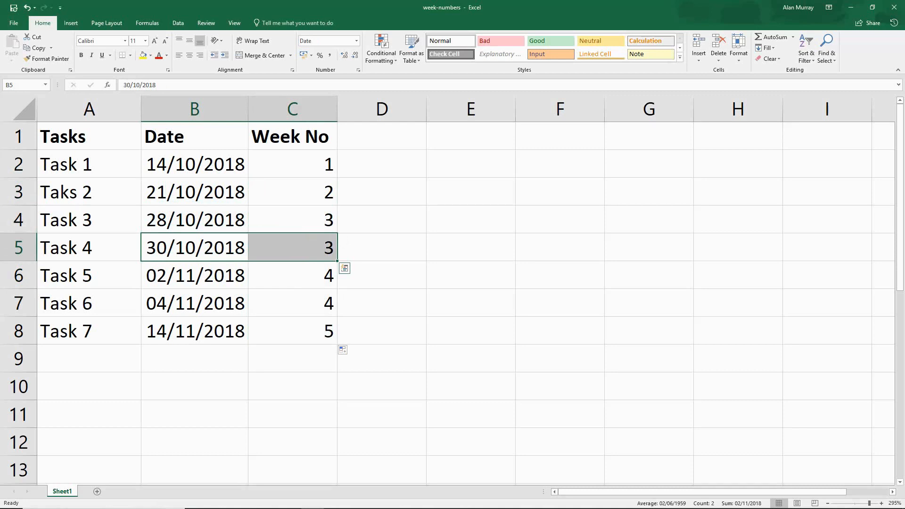
left_click(194, 275)
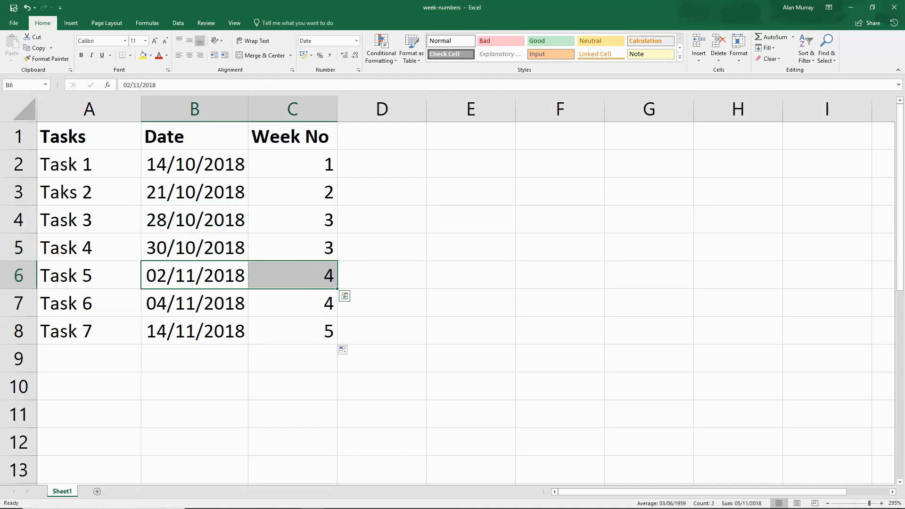
left_click(194, 331)
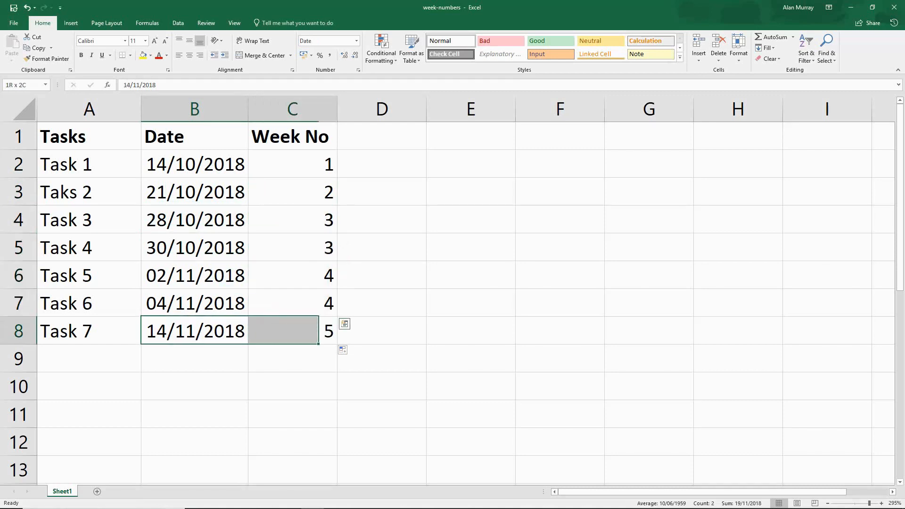
left_click(292, 275)
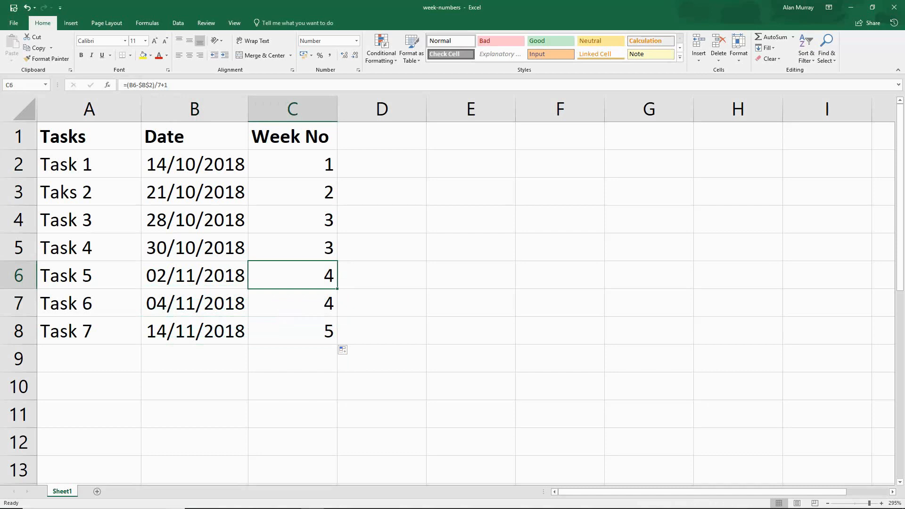
left_click(195, 164)
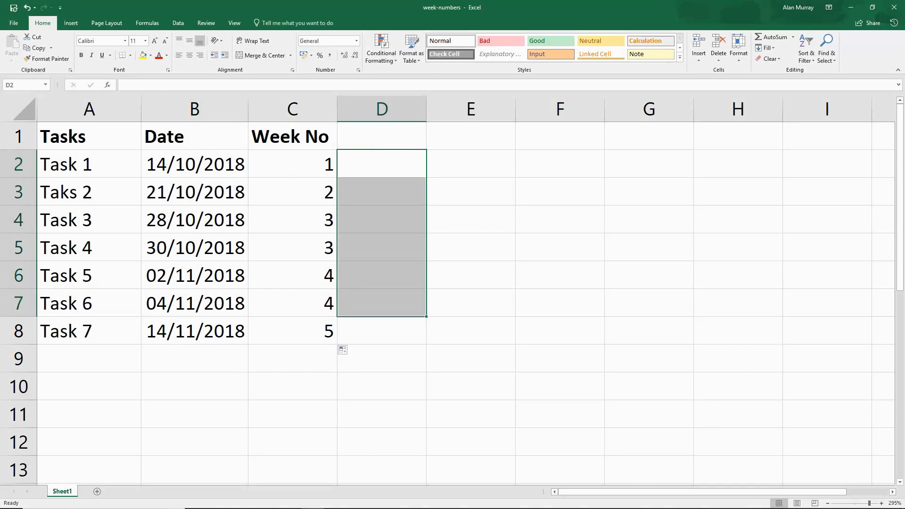
left_click(381, 331)
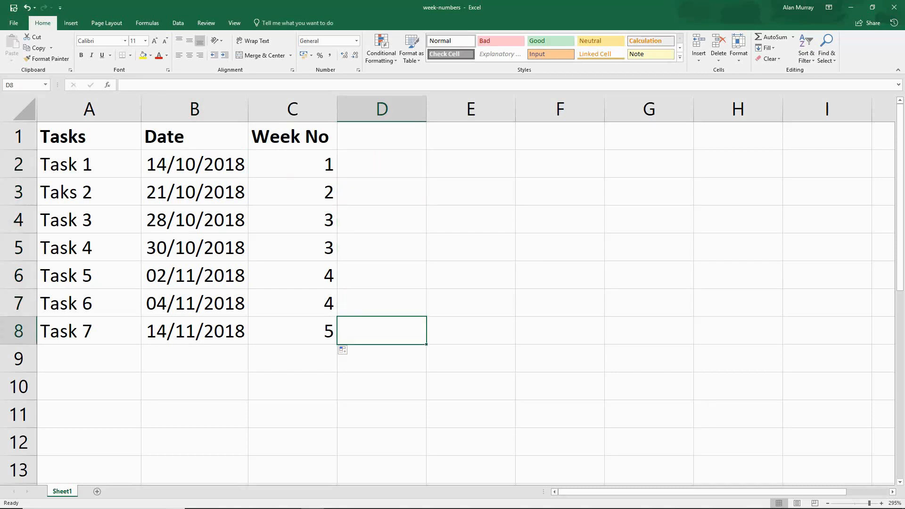
left_click(292, 303)
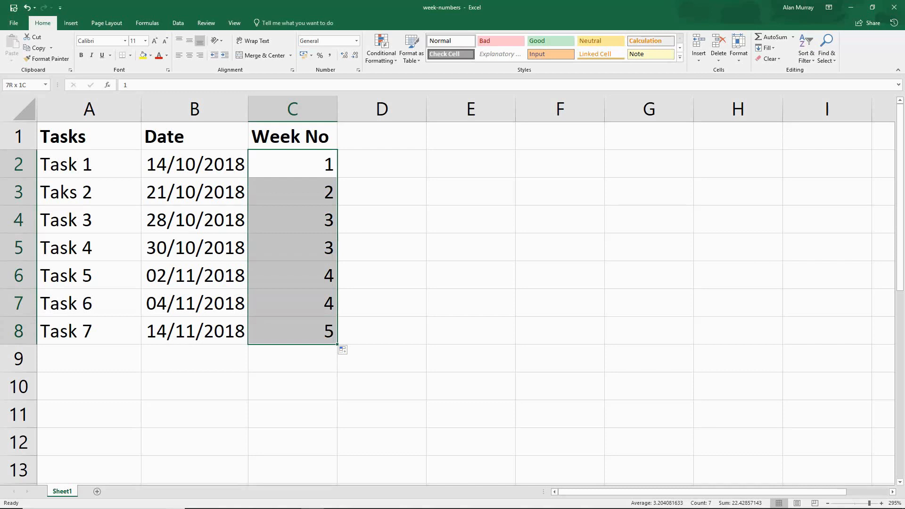
Apply the custom number format "Week "0 so C2:C8 read Week 1 through Week 5.
left_click(292, 164)
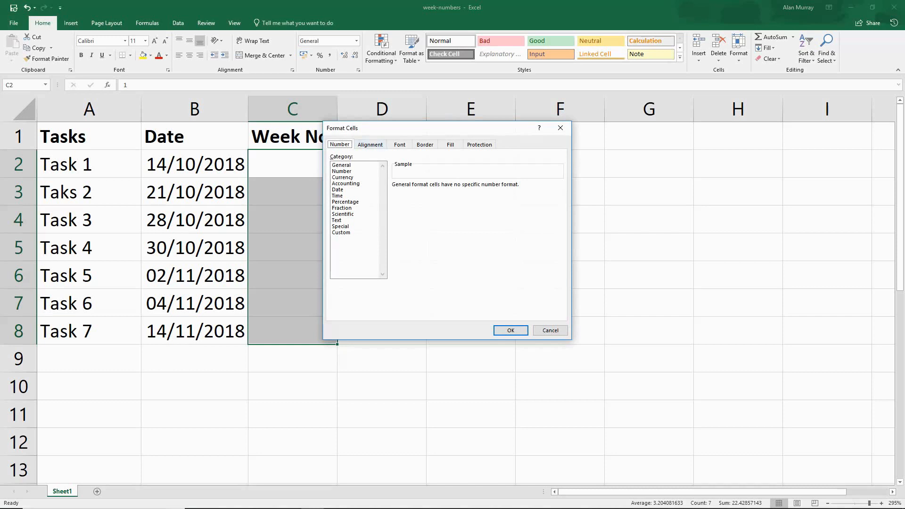
left_click(341, 232)
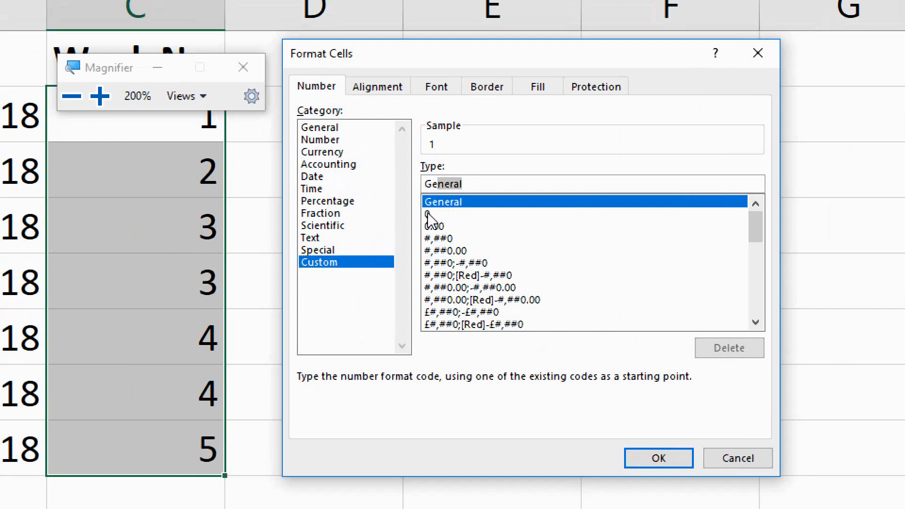
left_click(430, 214)
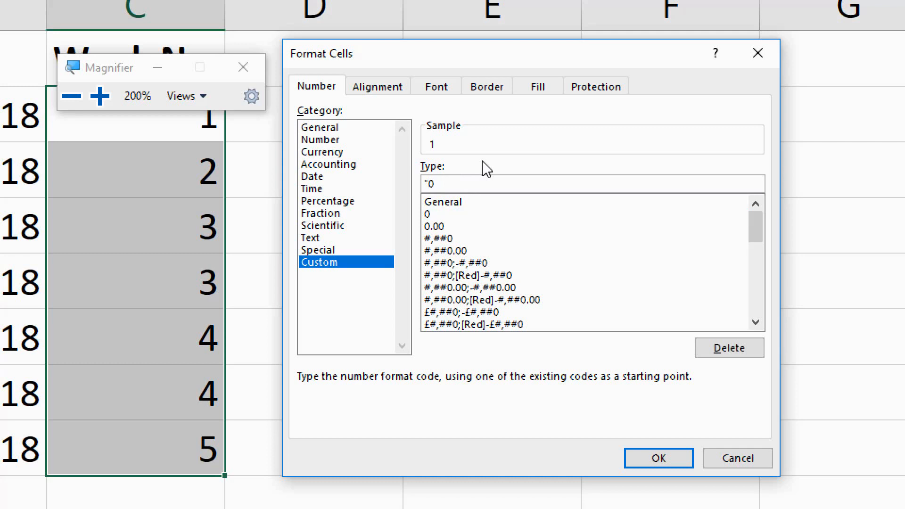
type("Wee")
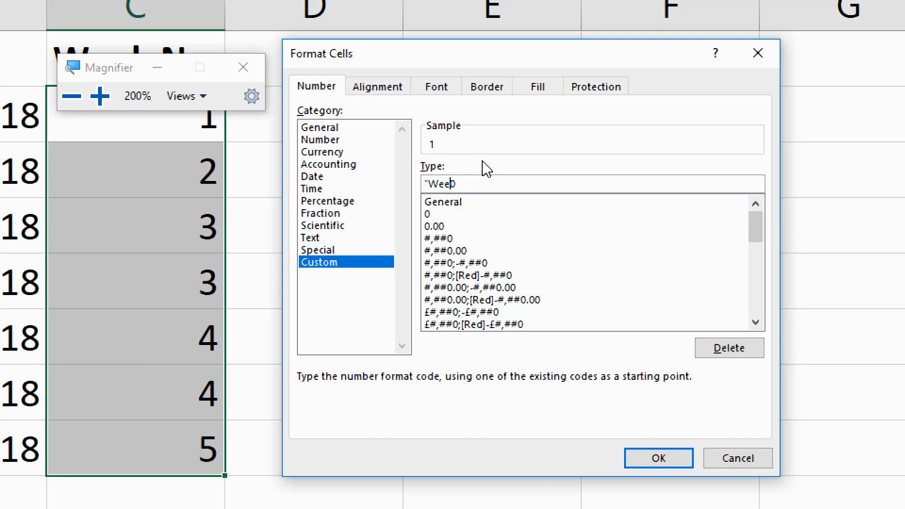
type("k 0")
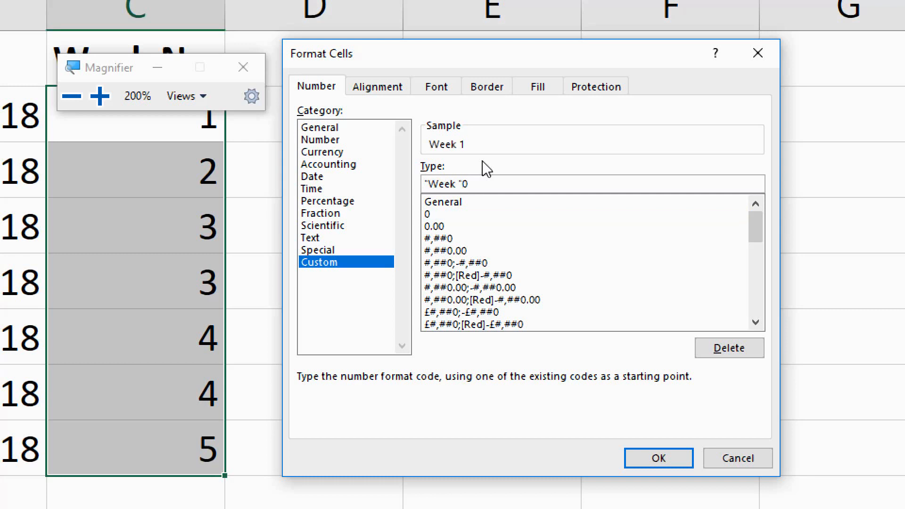
mouse_move(464, 207)
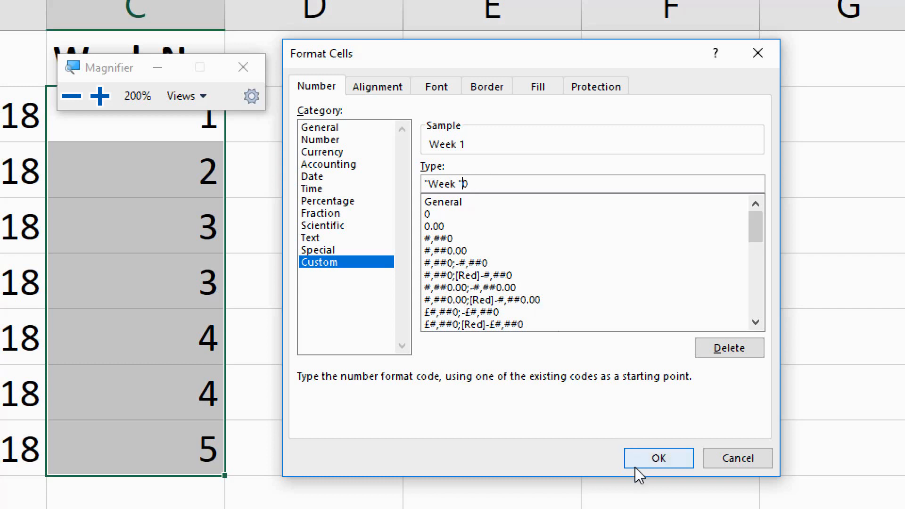
left_click(657, 458)
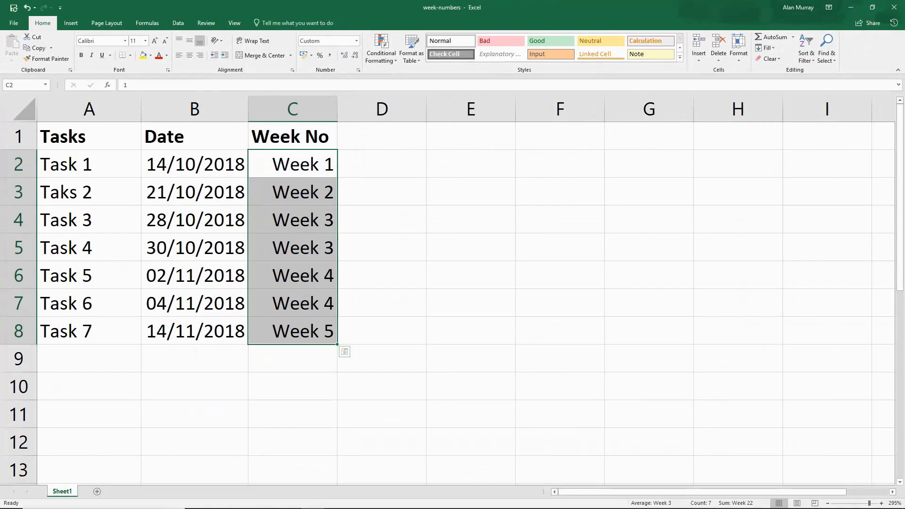
left_click(292, 275)
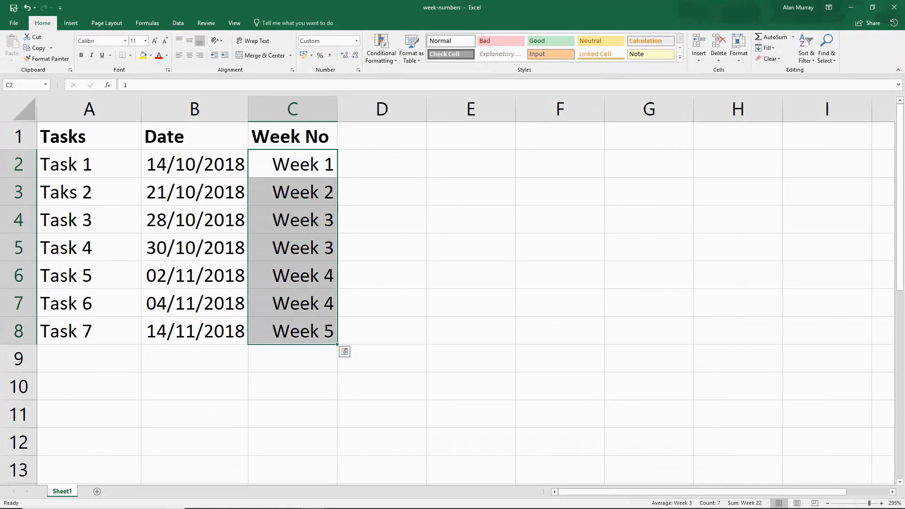
left_click(381, 274)
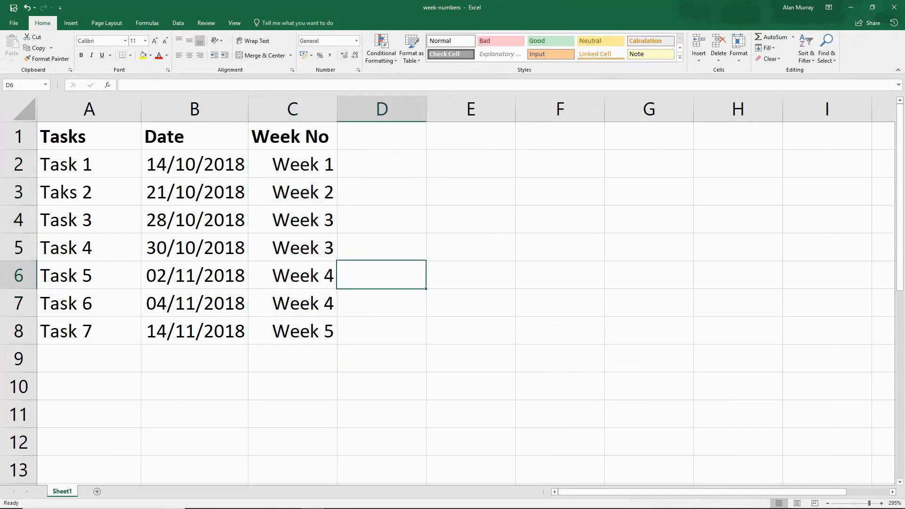
left_click(291, 164)
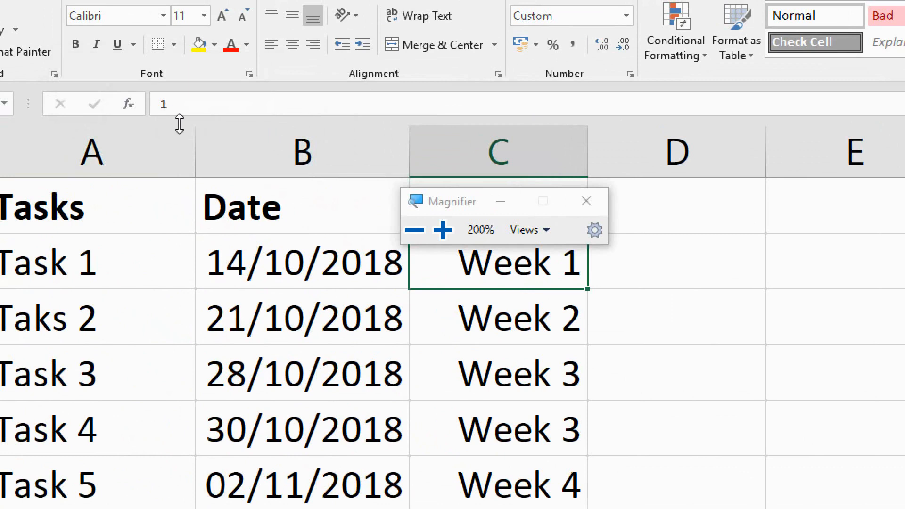
left_click(586, 200)
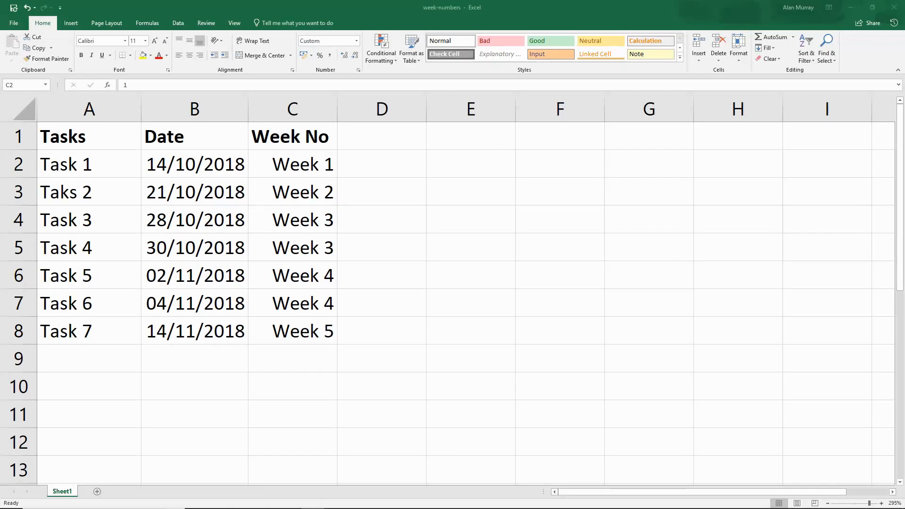